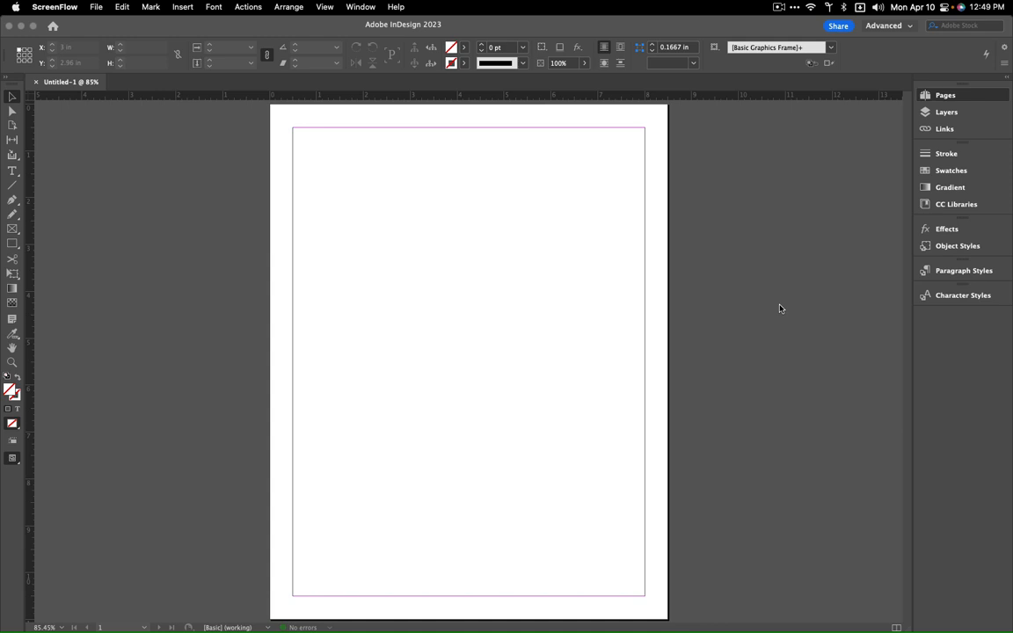
mouse_move(170, 21)
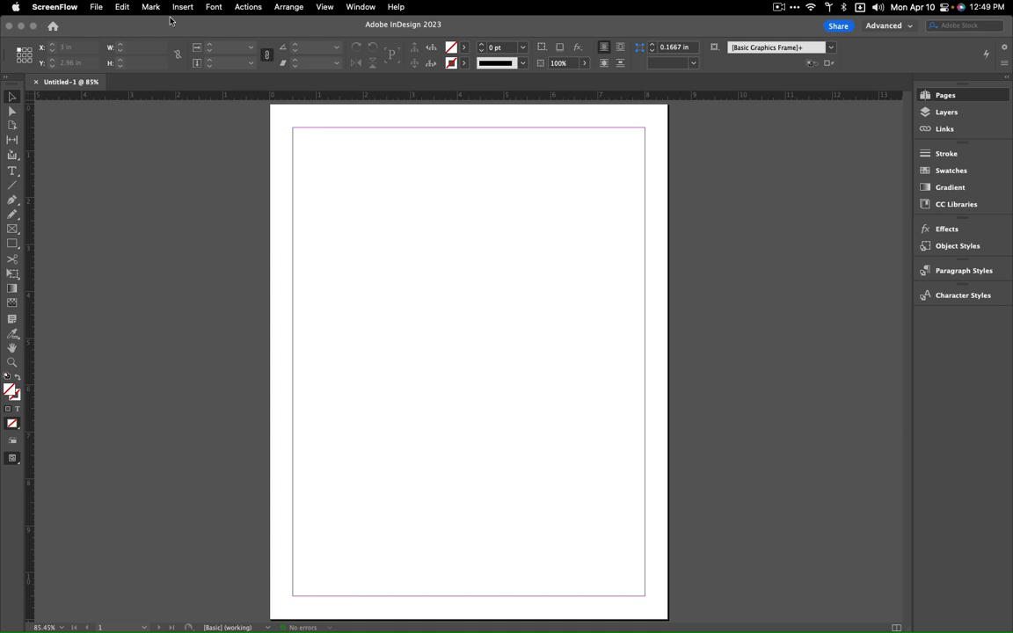
Show the Layout menu with the Margins and Columns command
click(141, 7)
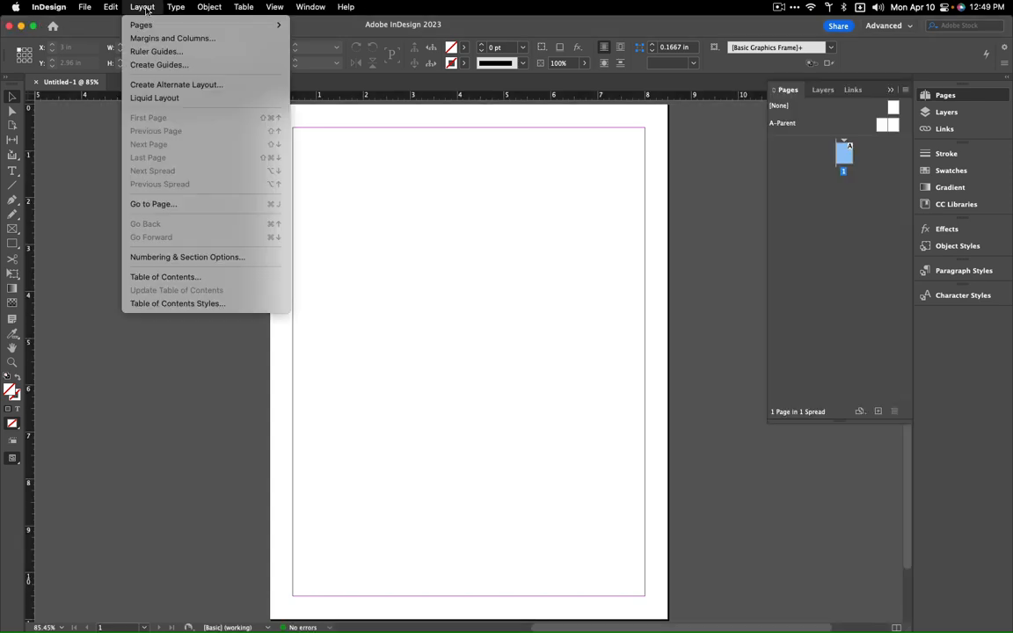
mouse_move(172, 39)
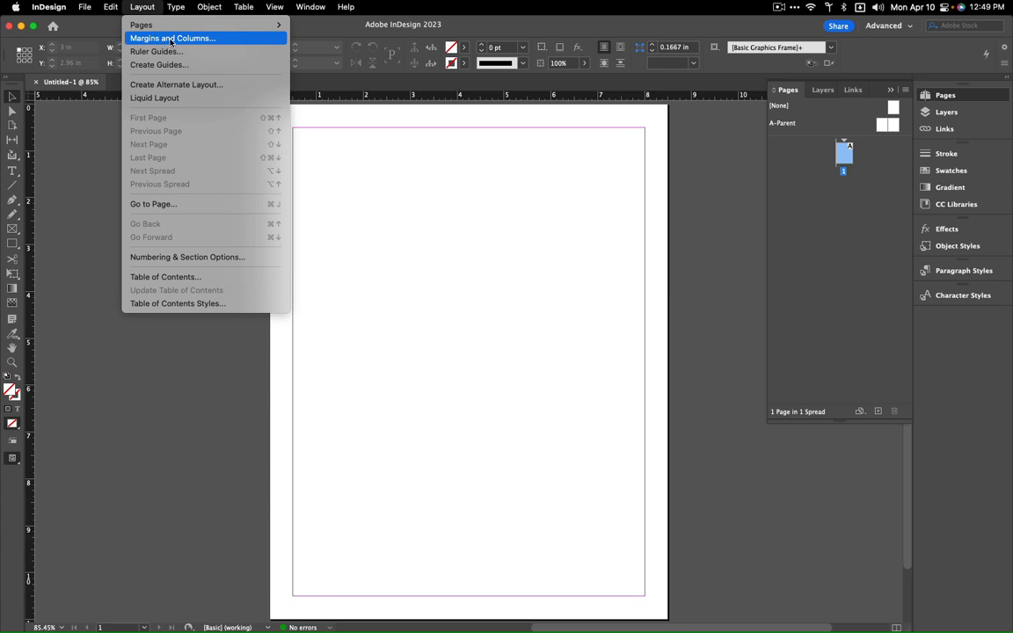
mouse_move(159, 63)
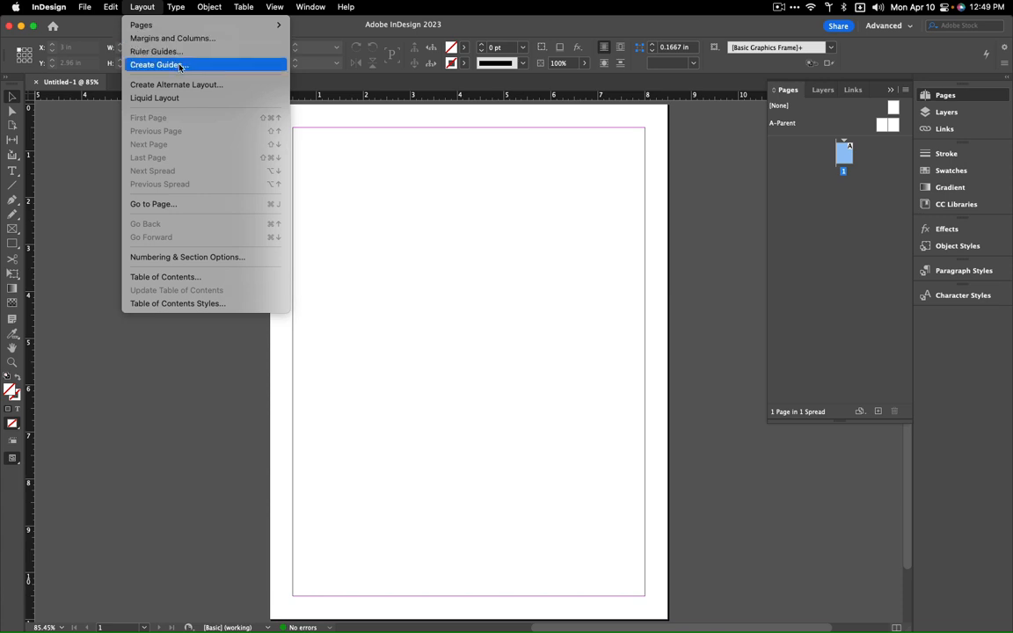
mouse_move(173, 39)
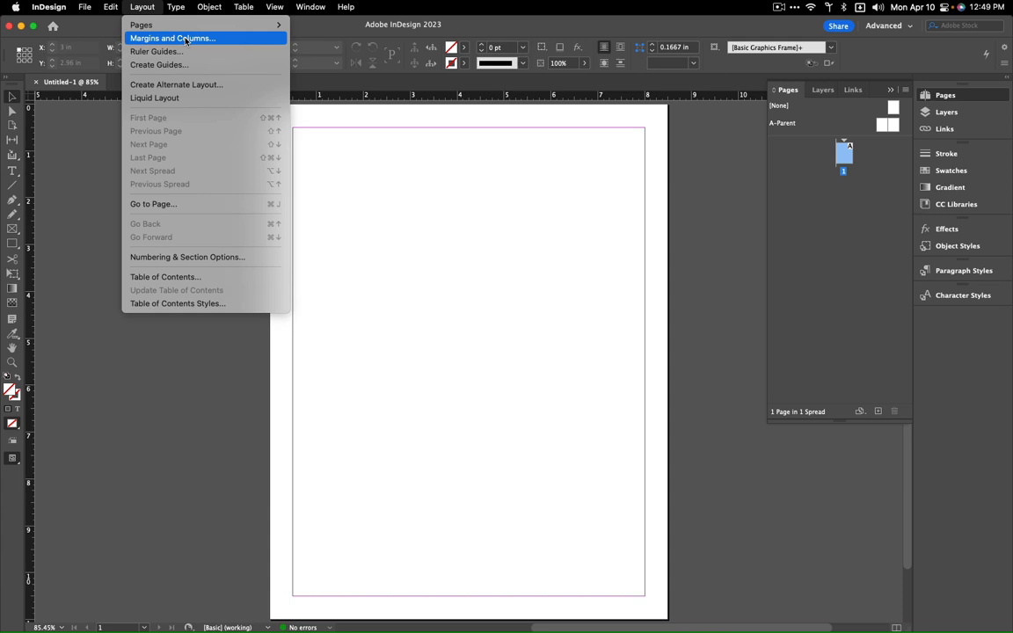
Try 0.25 in top and bottom margins, settling on 0.5 in margins with a 0.75 in bottom
click(173, 39)
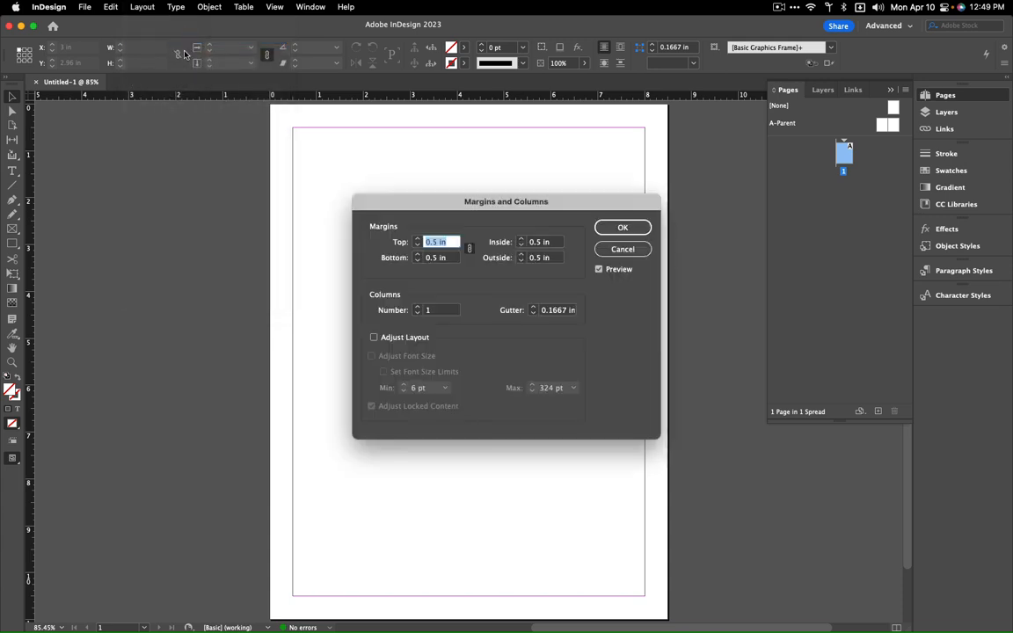
drag(507, 201, 260, 261)
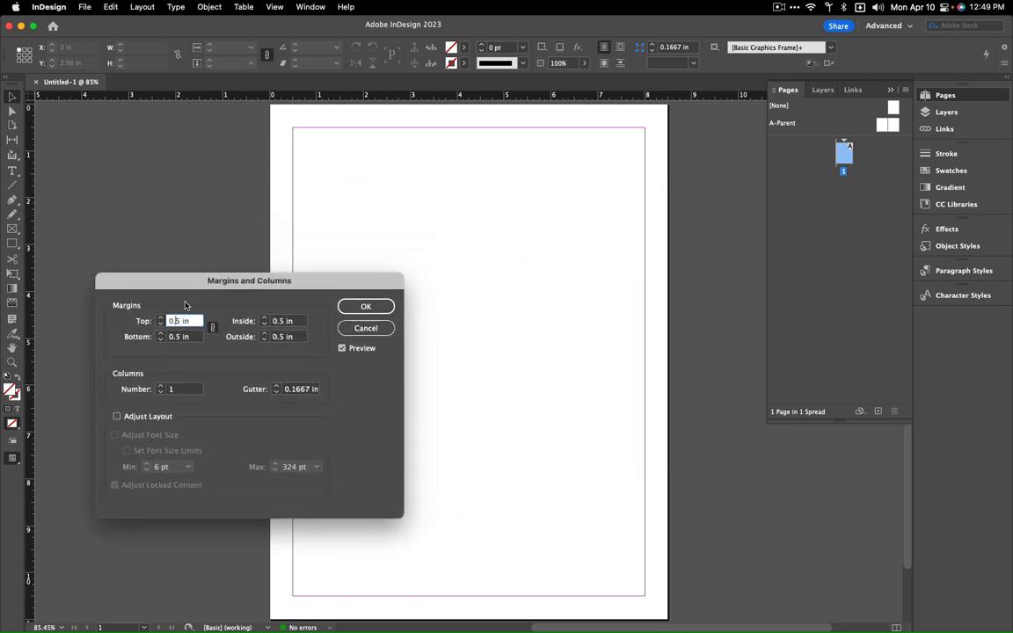
text(0.25 in)
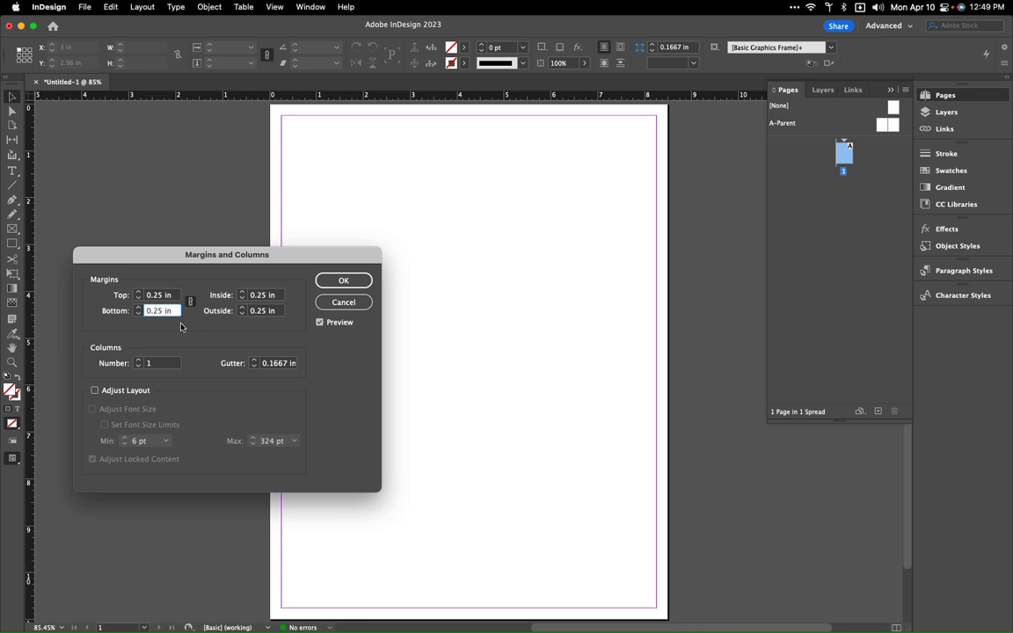
click(162, 310)
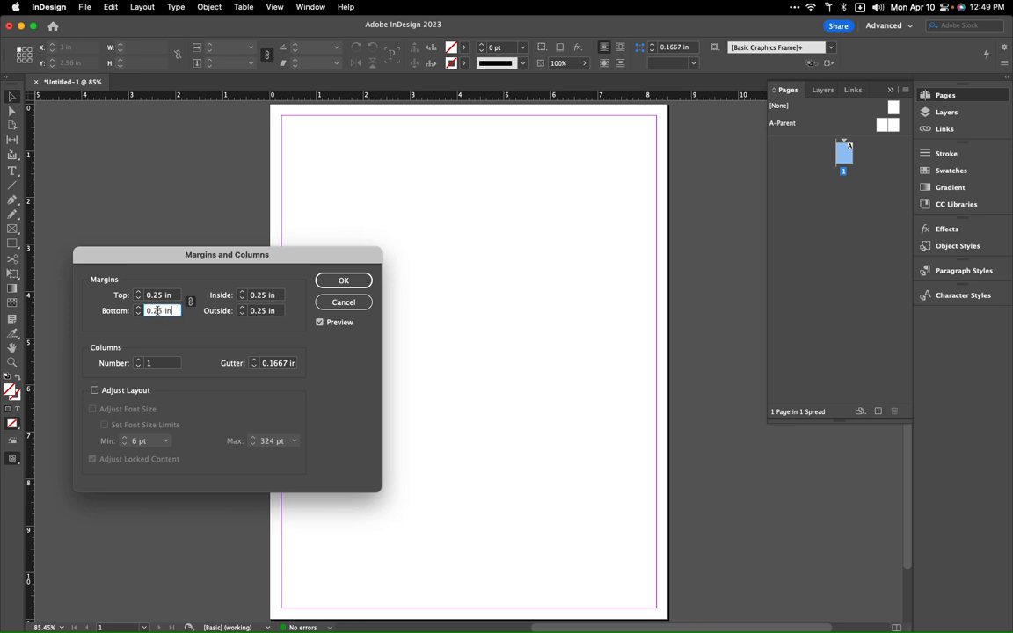
text(0.25 in)
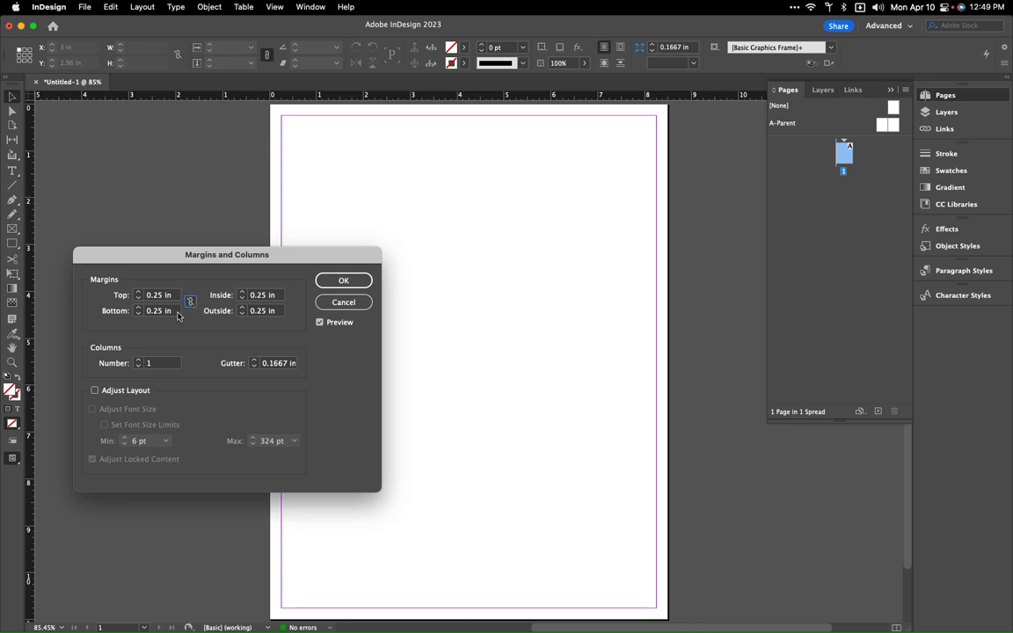
click(160, 310)
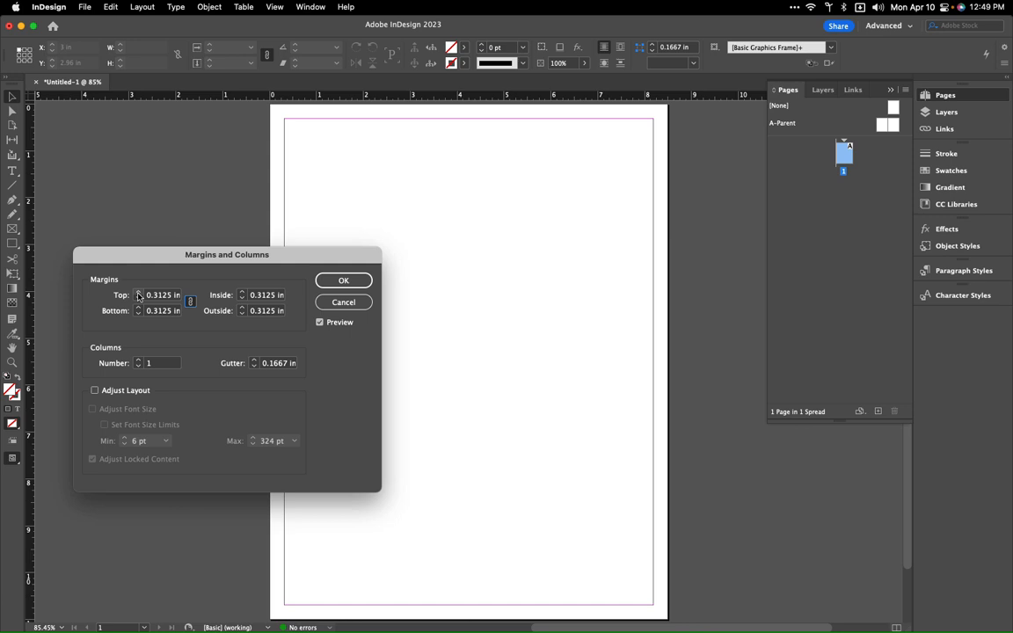
click(137, 292)
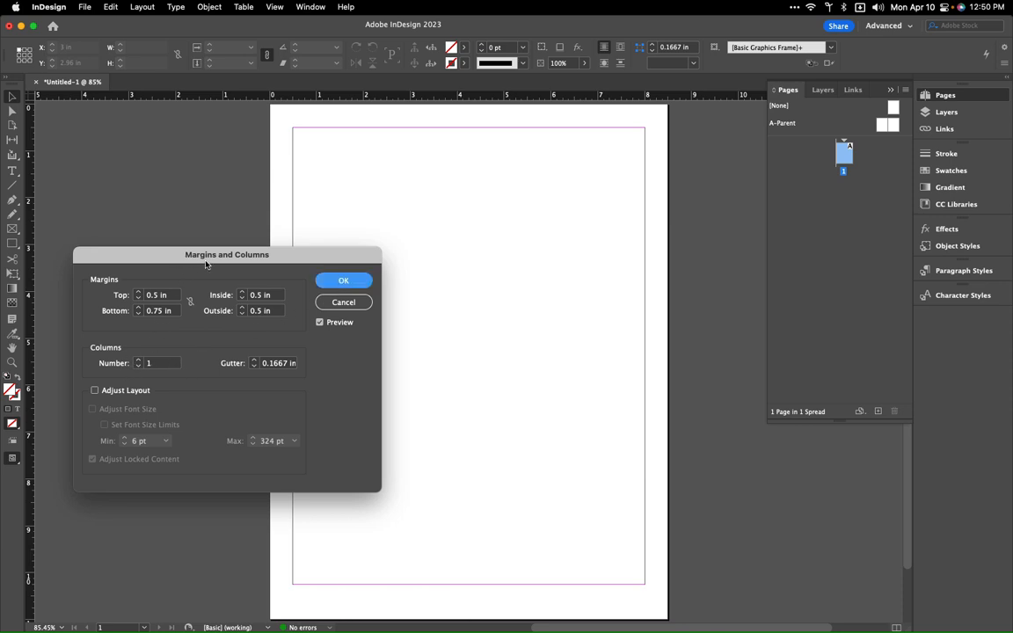
Divide the page into six columns with 0.125 in gutters and apply the margin settings
drag(227, 254, 208, 299)
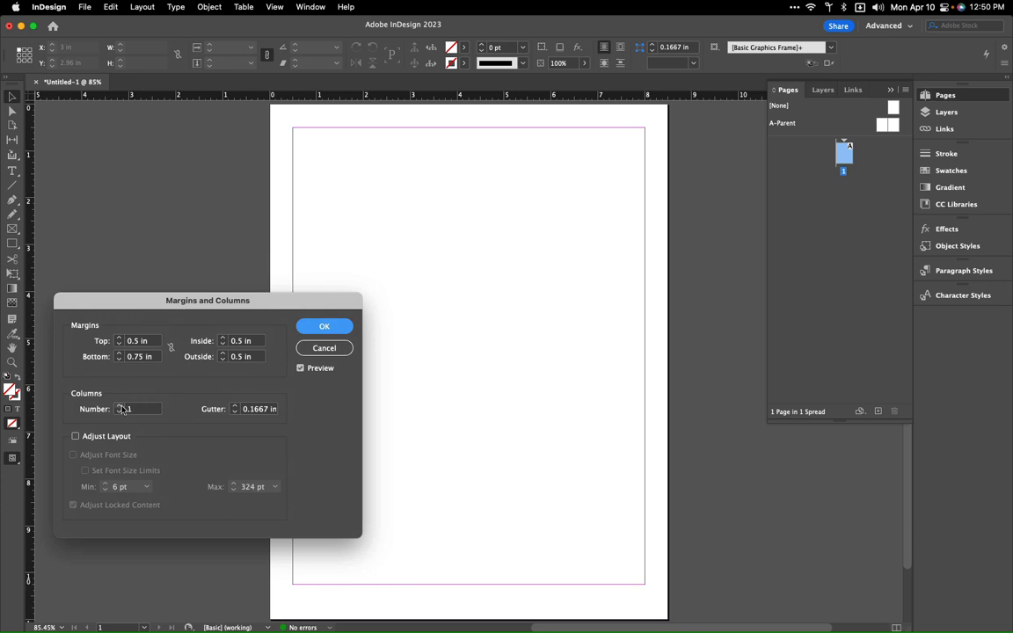
text(3)
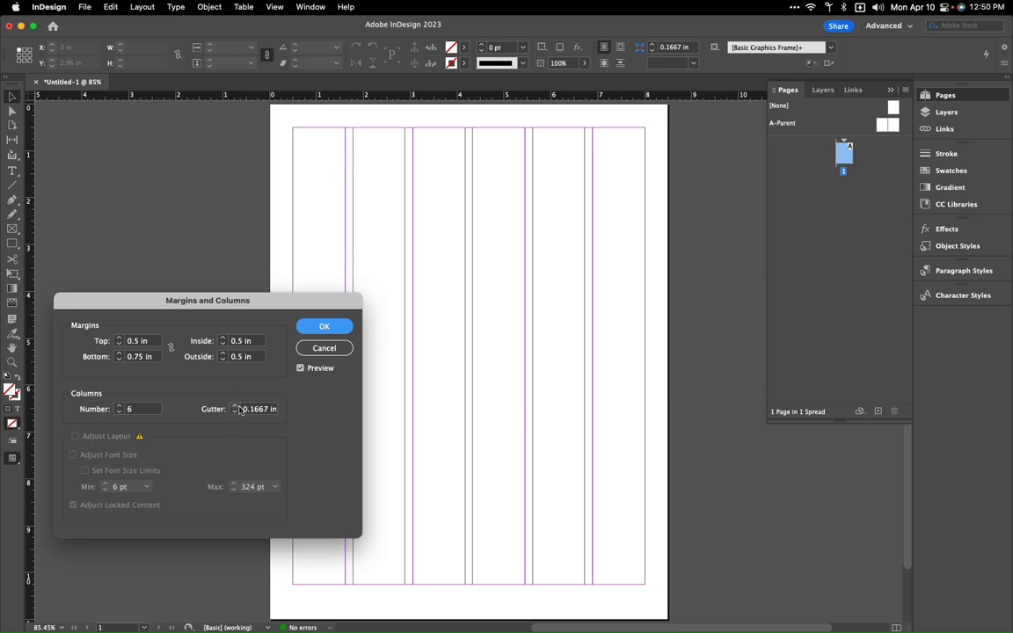
click(234, 405)
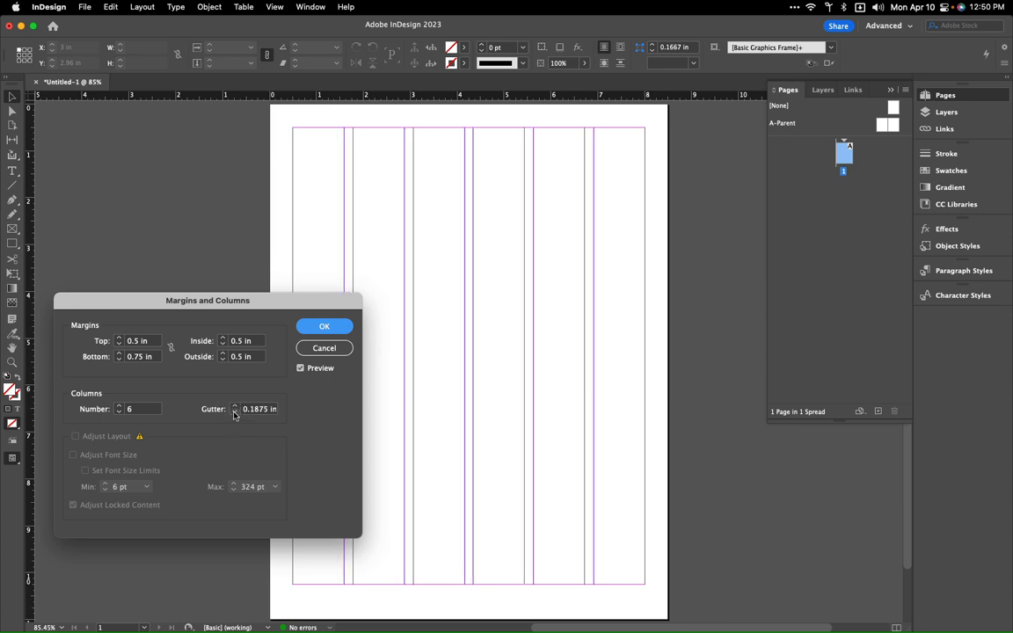
click(234, 411)
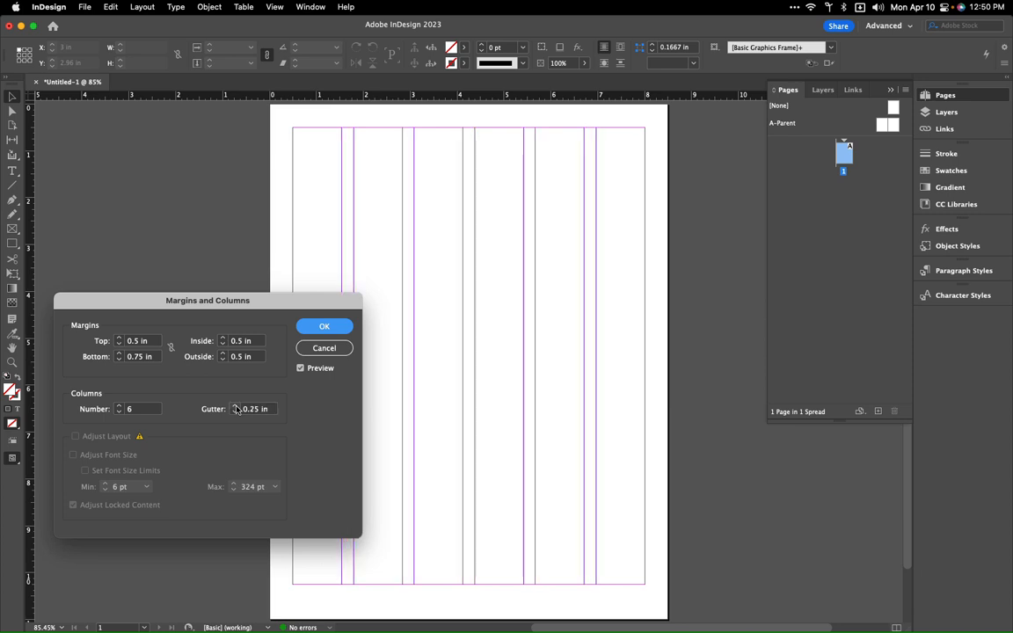
mouse_move(259, 416)
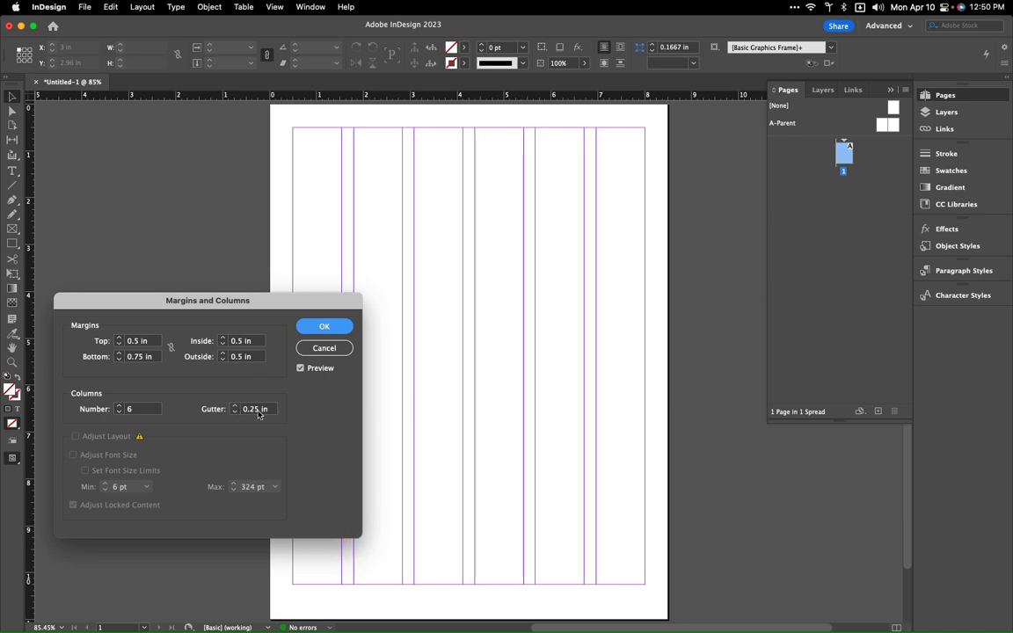
click(234, 412)
text(0.125)
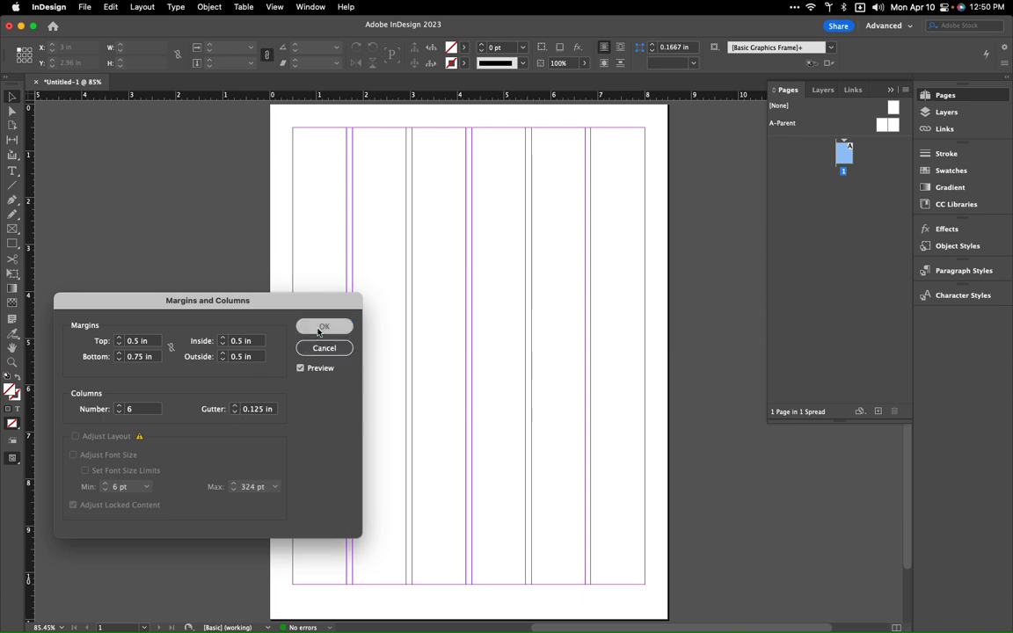
click(324, 325)
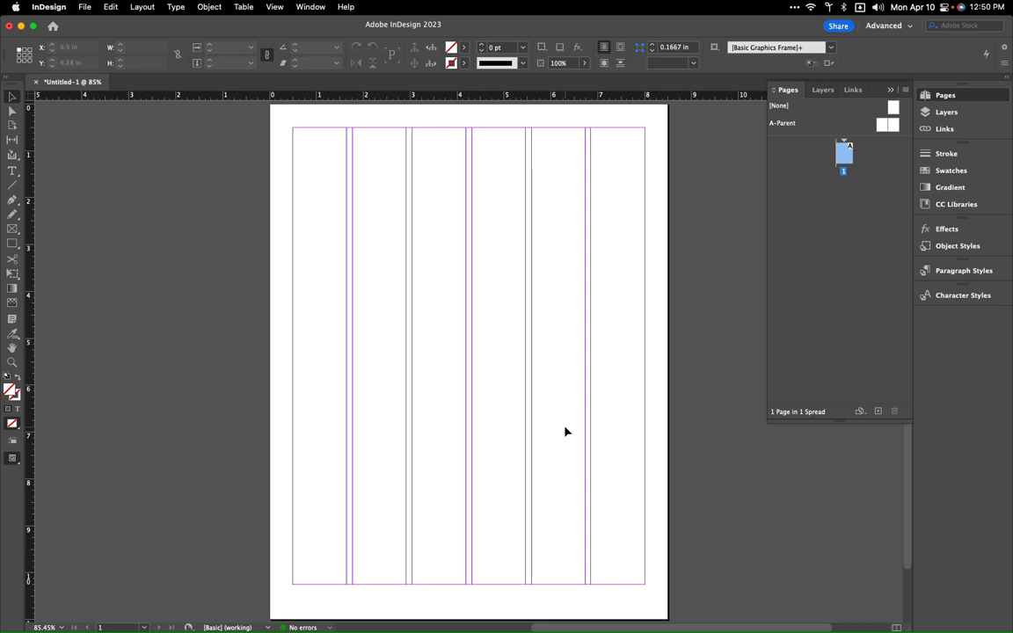
mouse_move(334, 116)
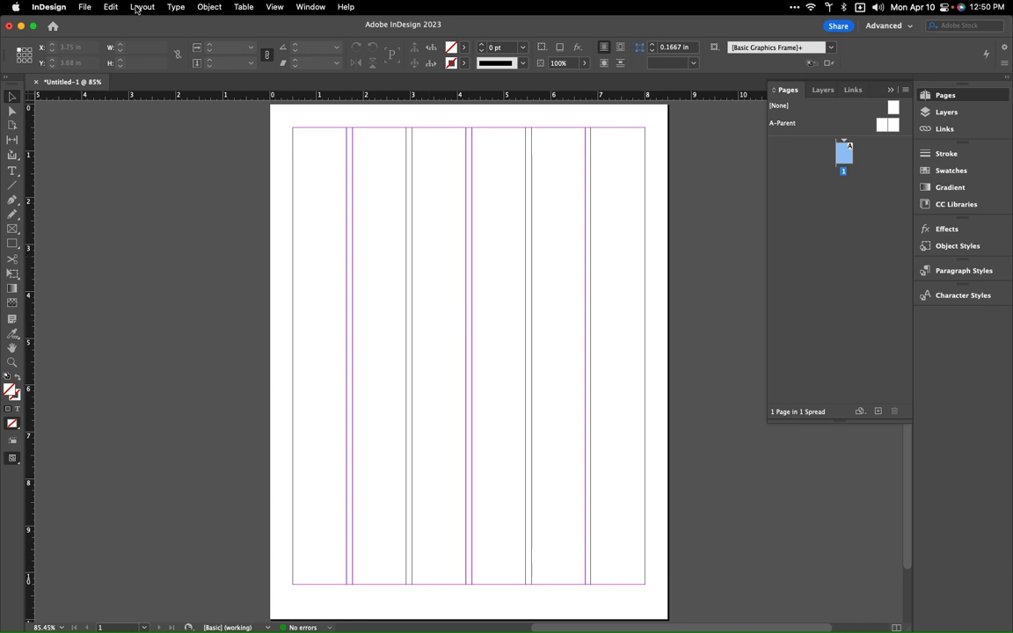
Show the Layout menu to reach the Create Guides command
click(143, 7)
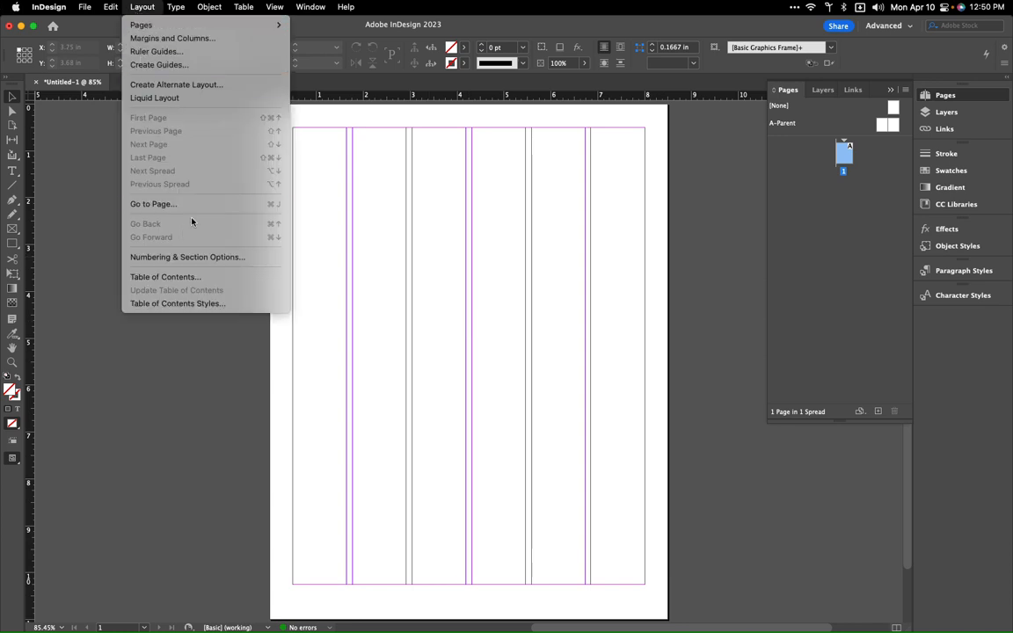
mouse_move(159, 63)
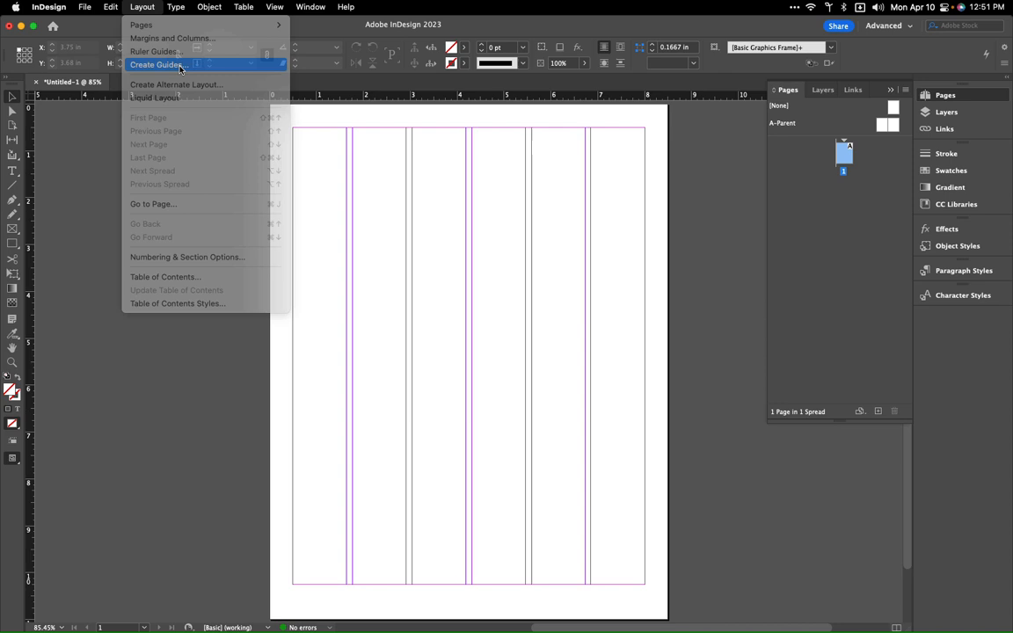
Create eight rows of guides with zero guide columns, fitted to the margins
click(158, 65)
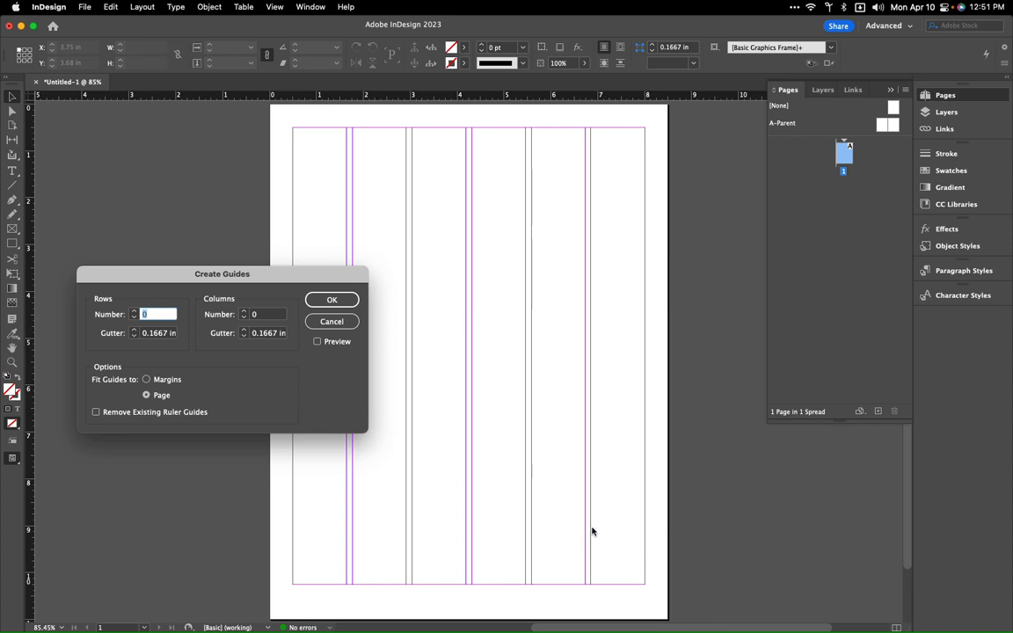
mouse_move(524, 359)
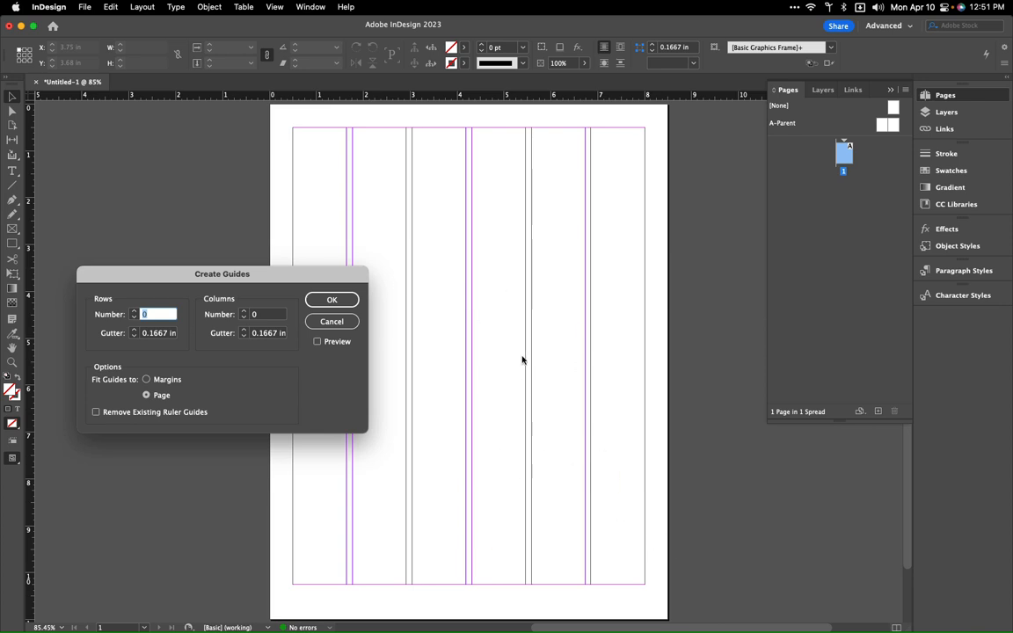
mouse_move(157, 390)
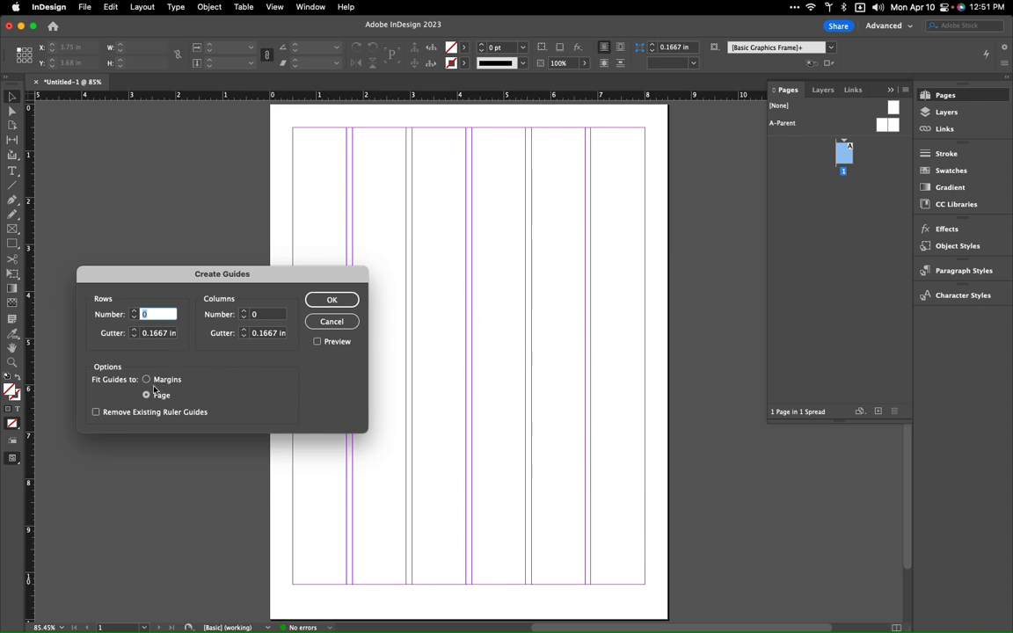
click(148, 380)
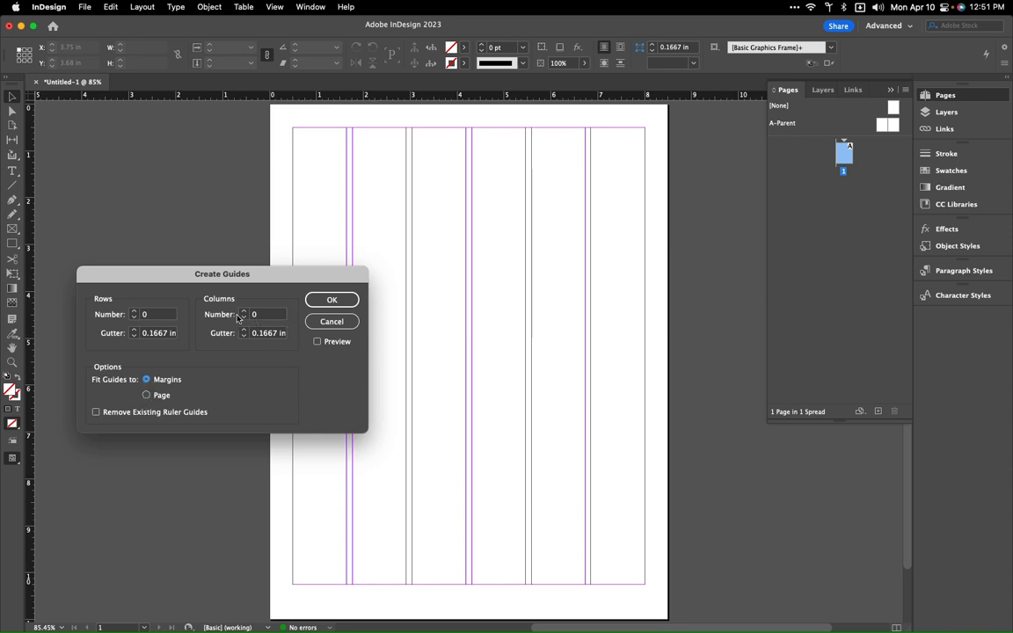
click(243, 310)
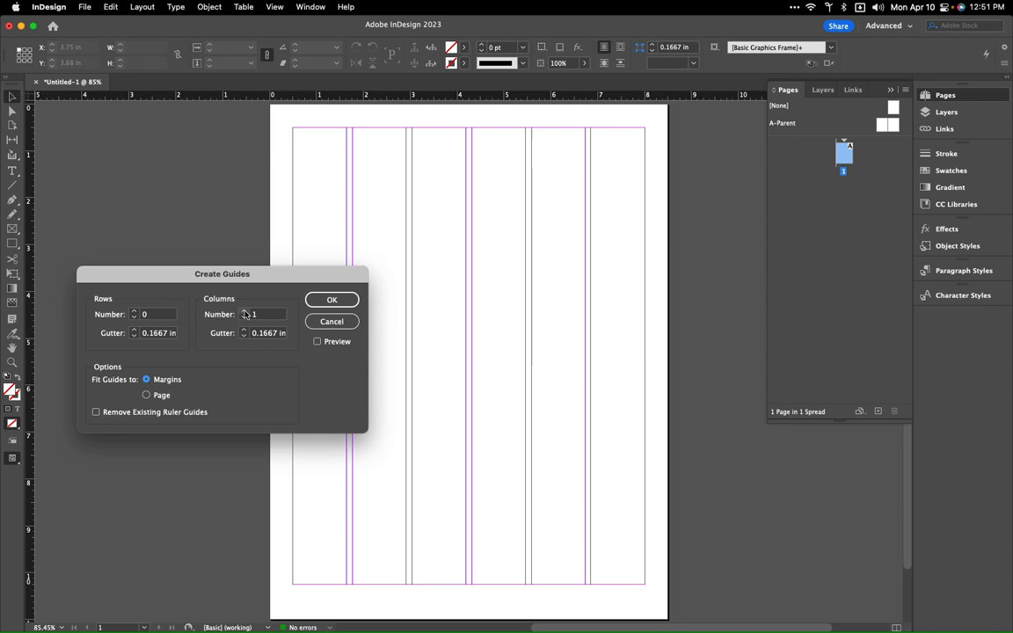
click(246, 317)
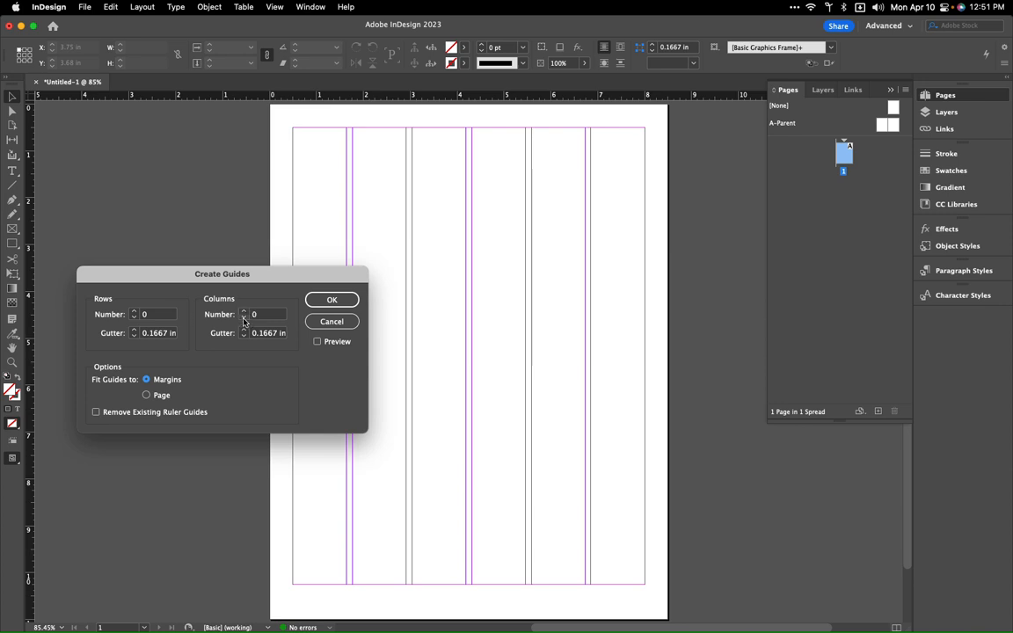
click(151, 313)
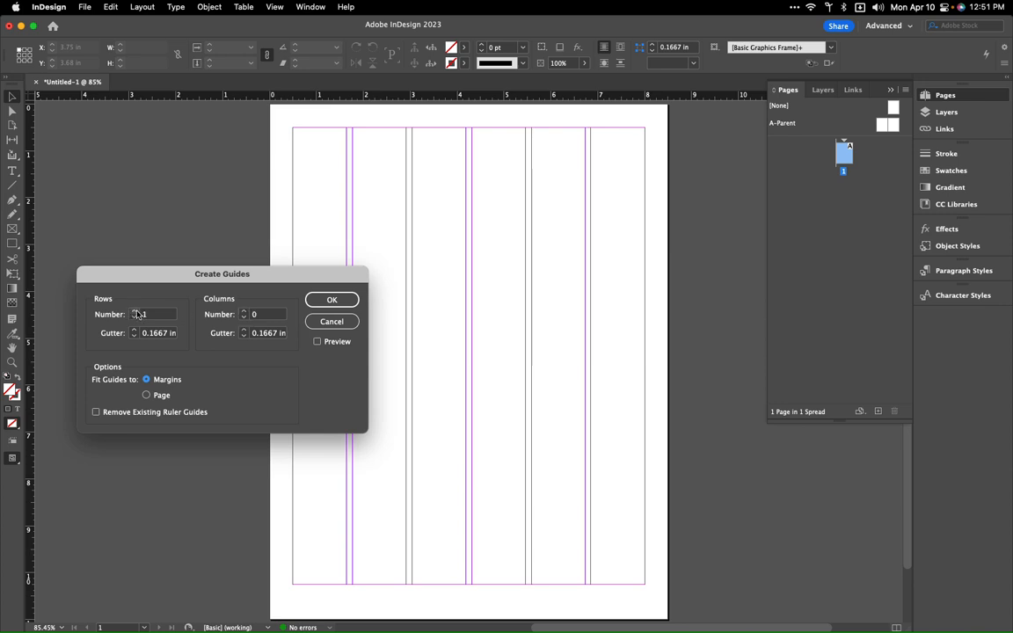
text(4)
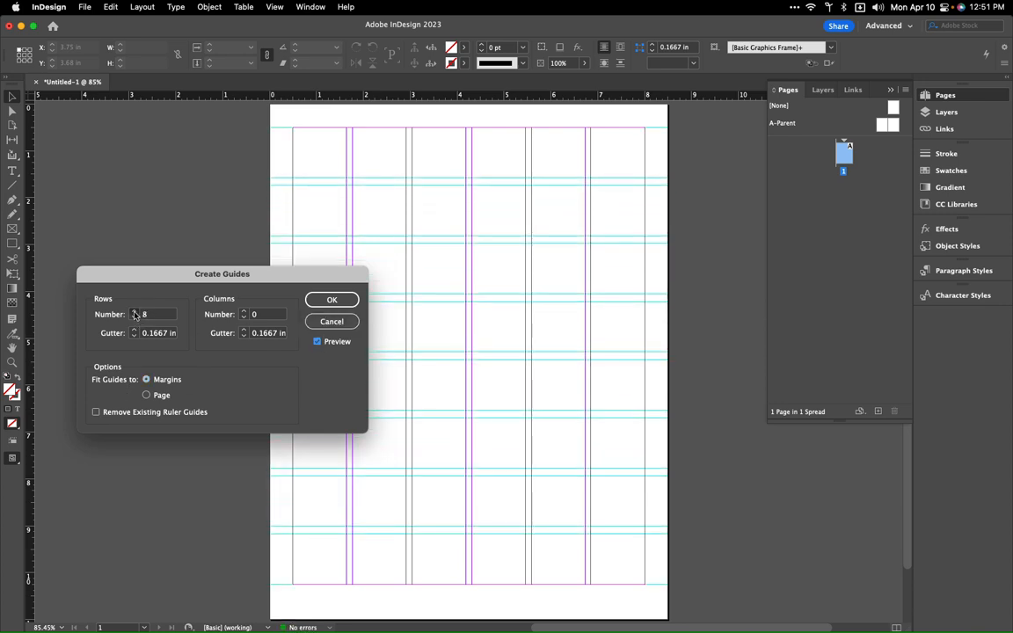
click(134, 310)
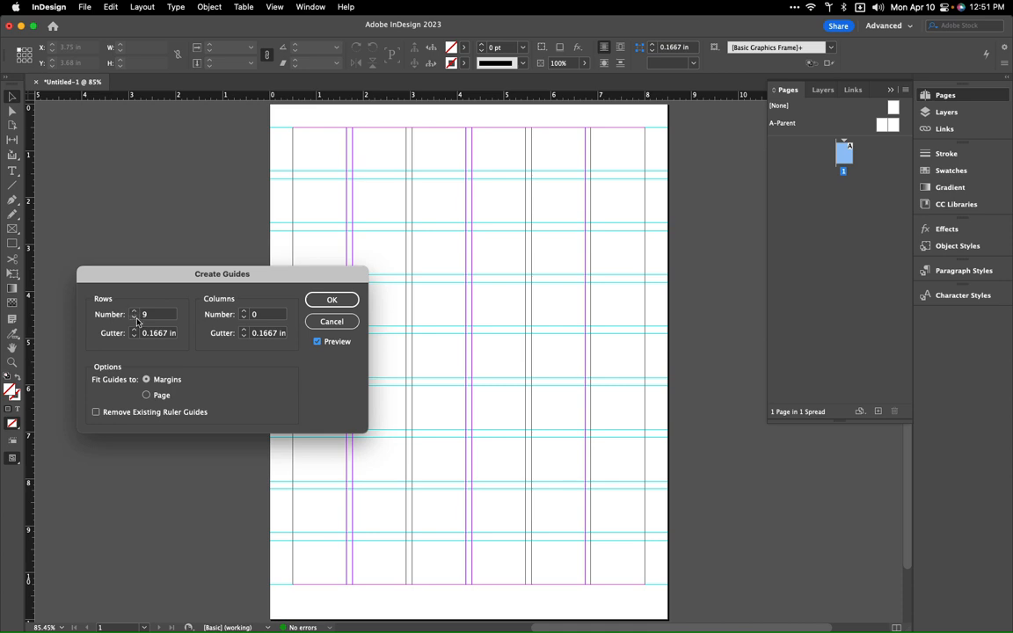
click(133, 316)
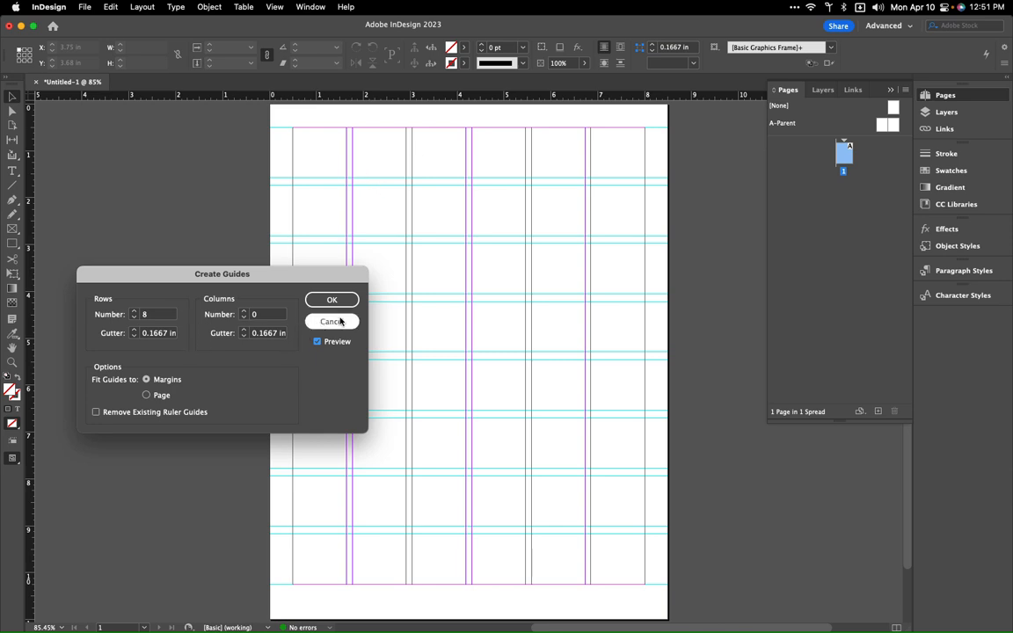
click(333, 300)
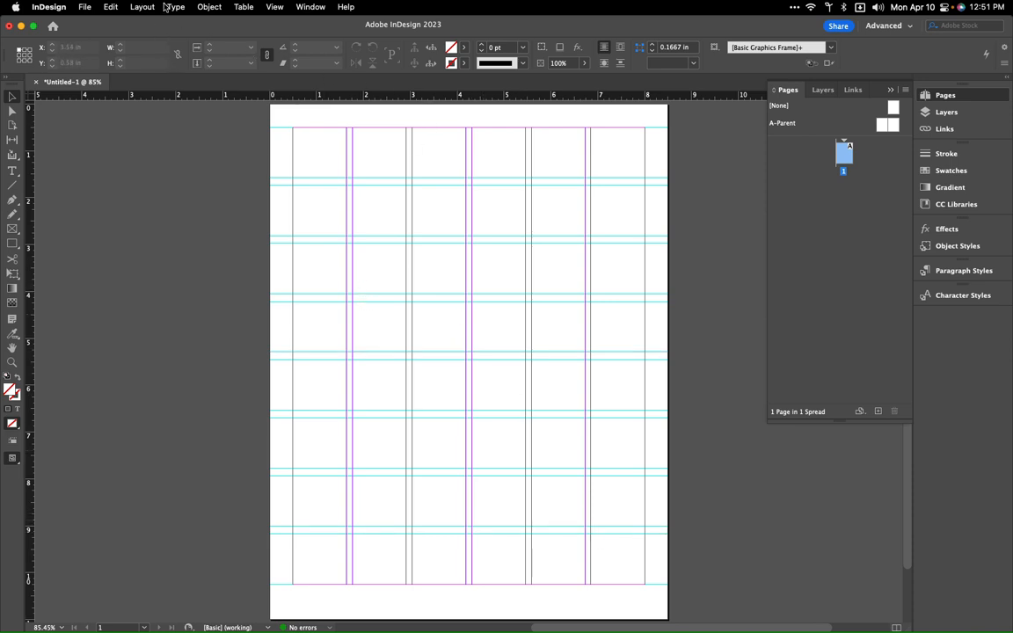
mouse_move(187, 158)
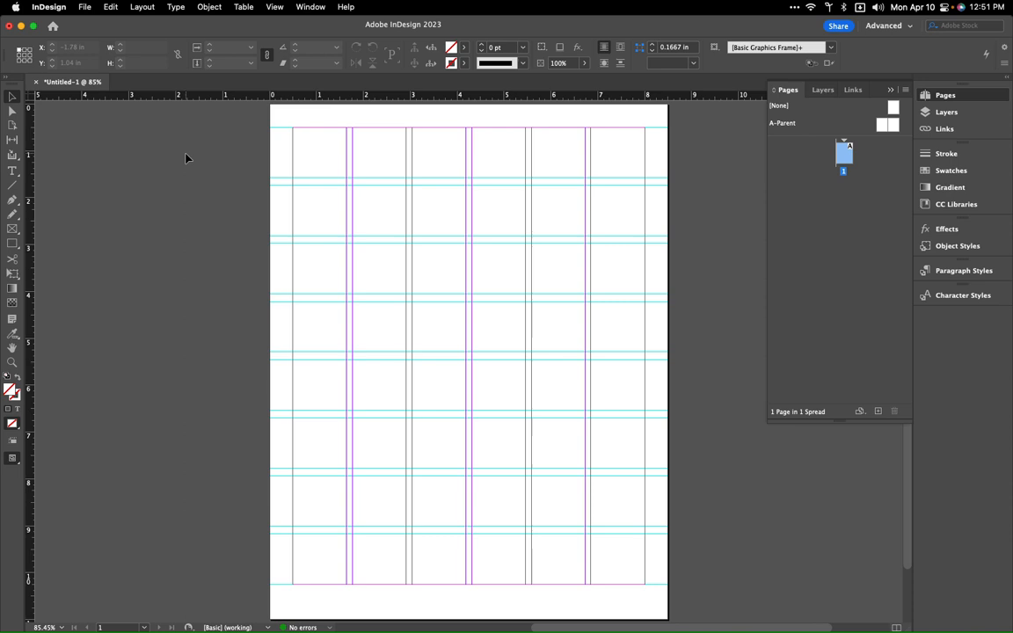
Show the Layout menu again to create more guides over the grid
click(143, 7)
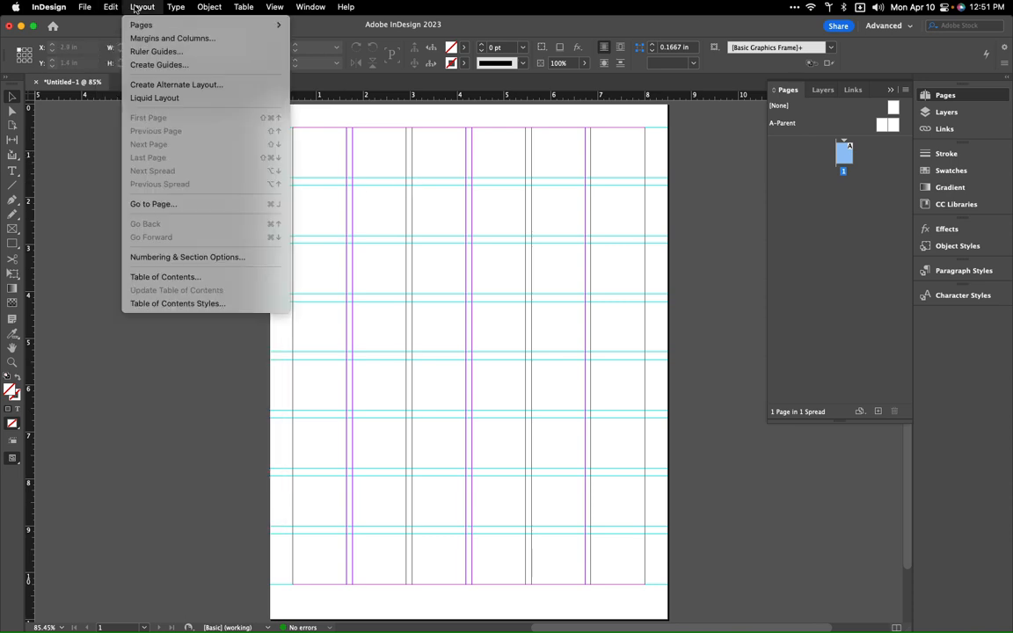
mouse_move(155, 51)
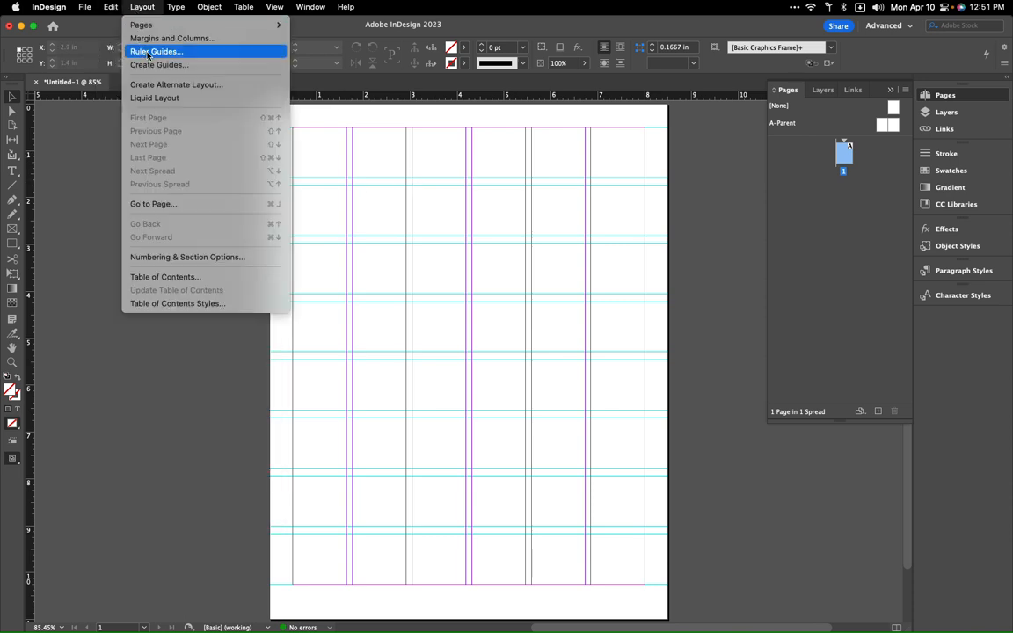
mouse_move(158, 63)
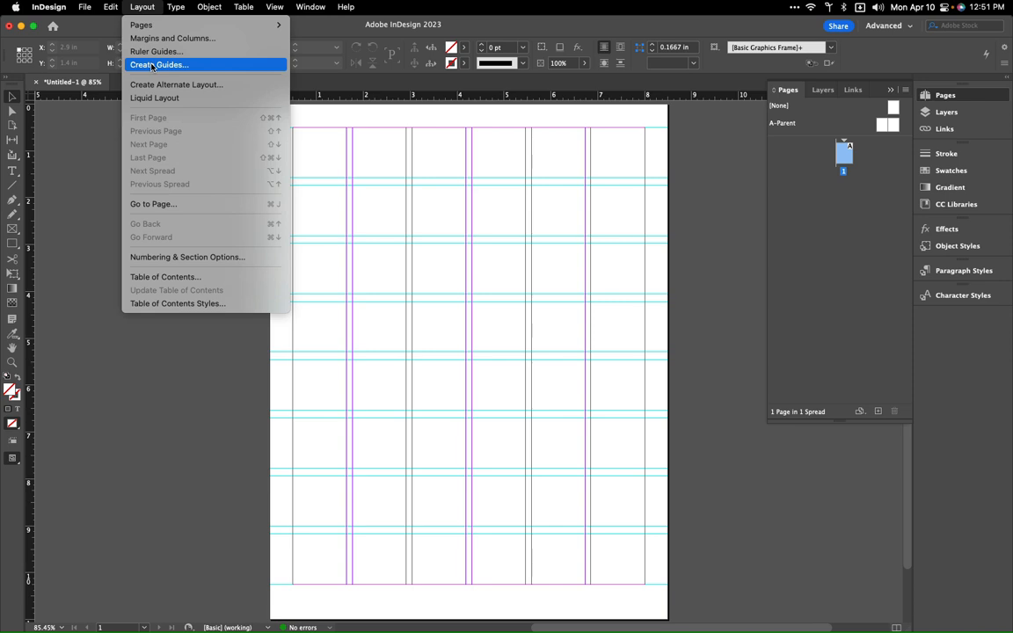